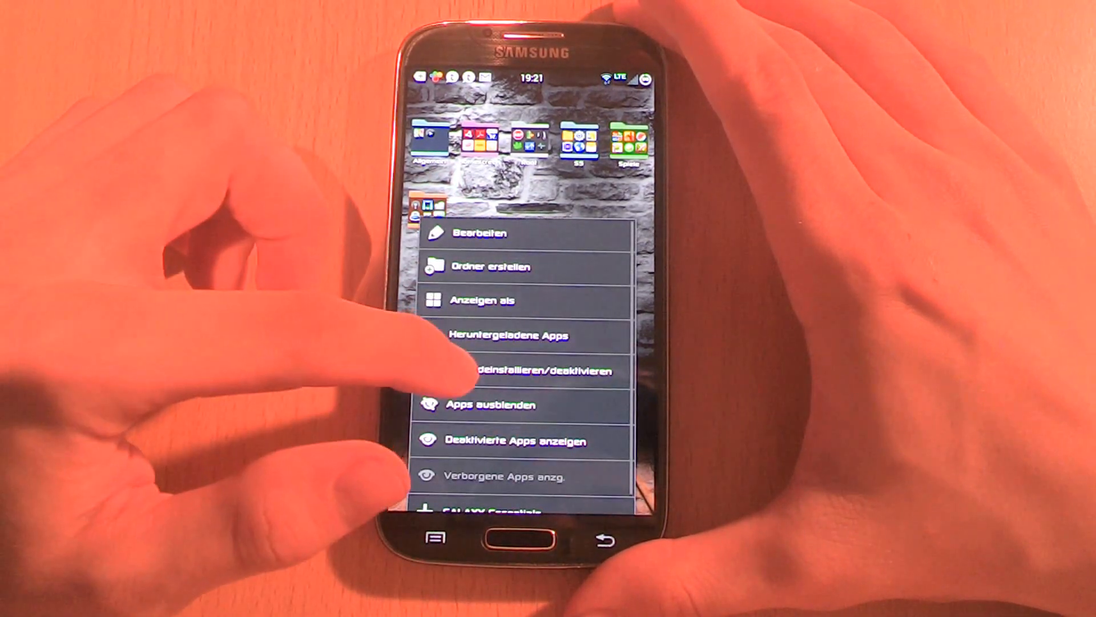
- Open Themes from the app drawer menu to show Samsung Basic, Natural, Classic and iPhone
click(521, 371)
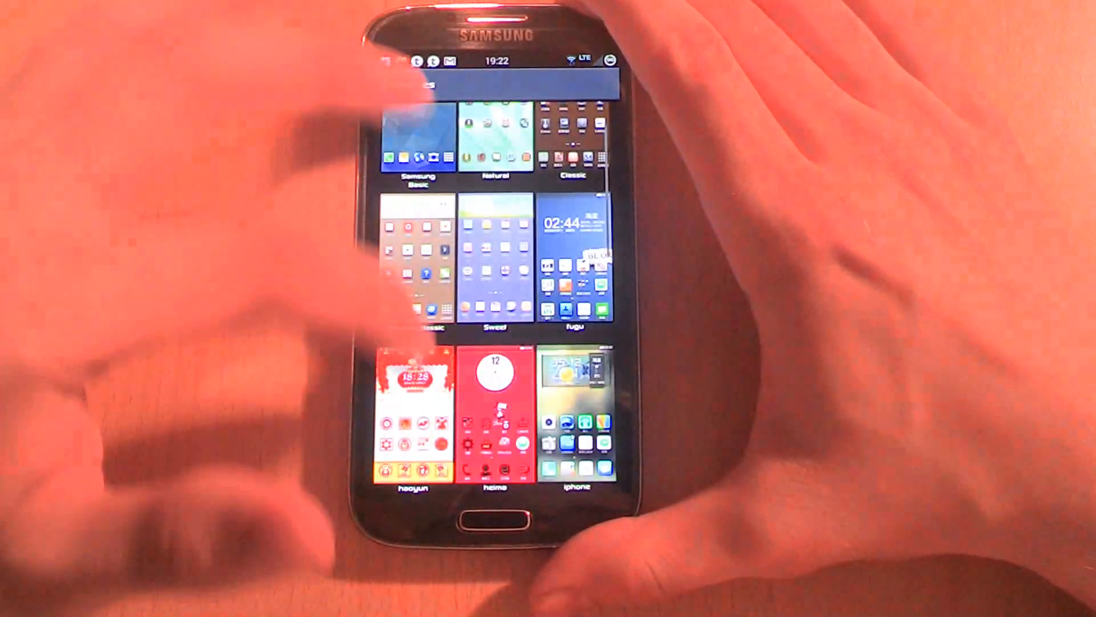
scroll(up, 3)
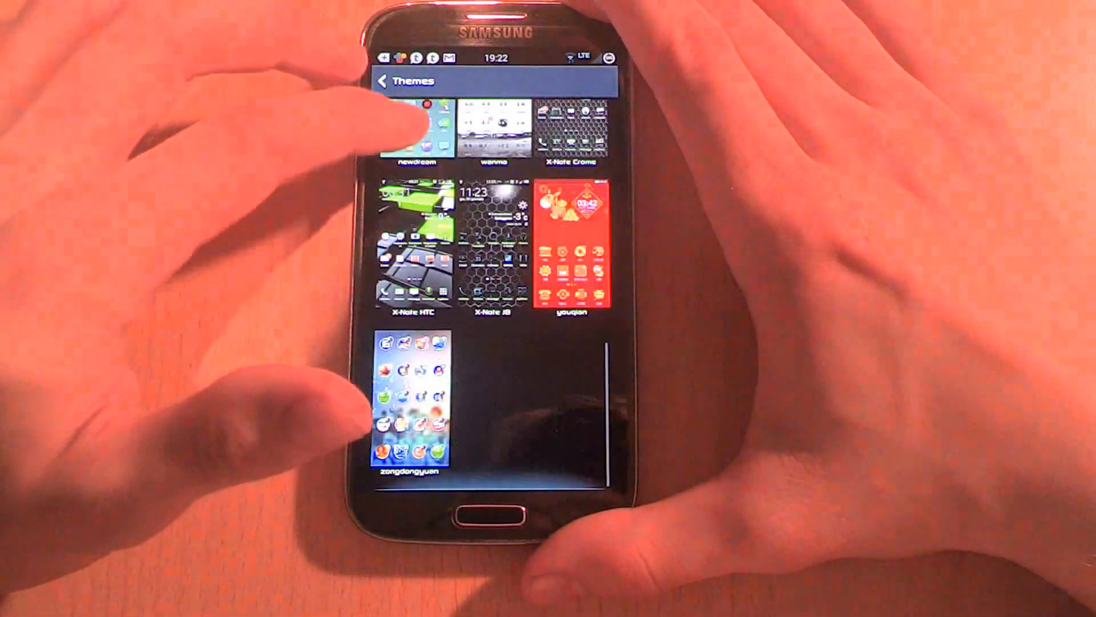
scroll(up, 3)
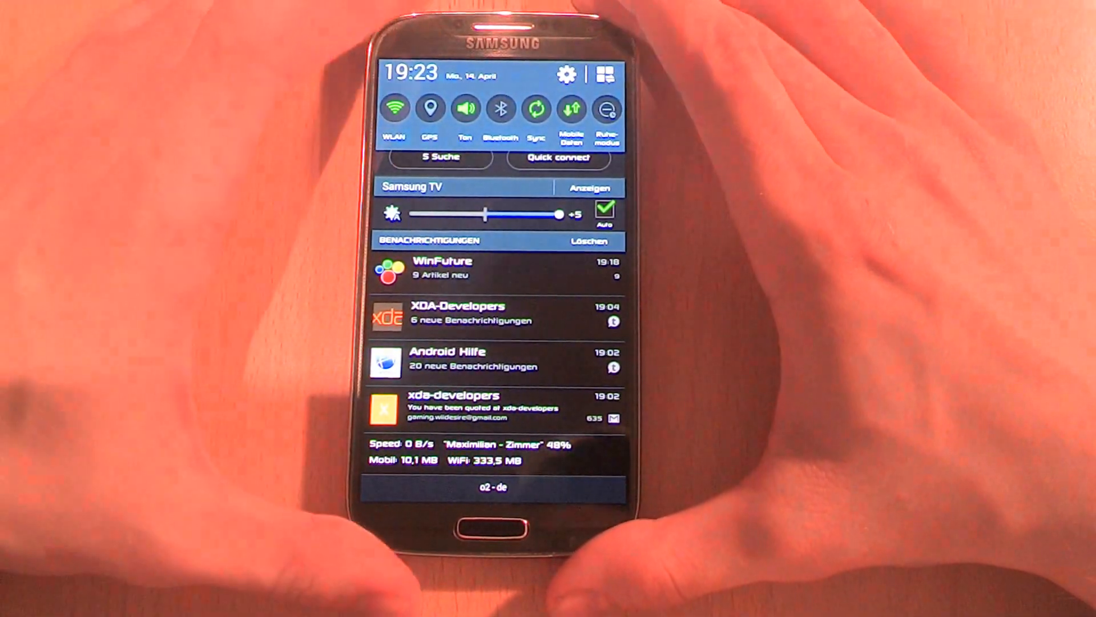
- Open S Finder from the notification panel's quick settings
click(603, 74)
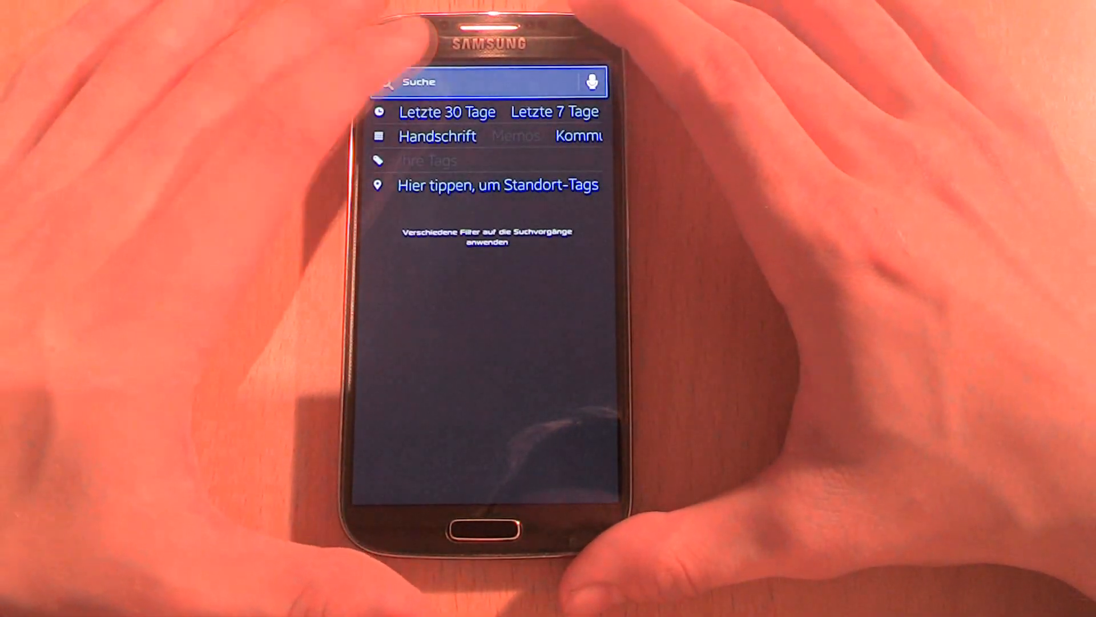
- Activate the S Finder search field so the keyboard appears
click(482, 81)
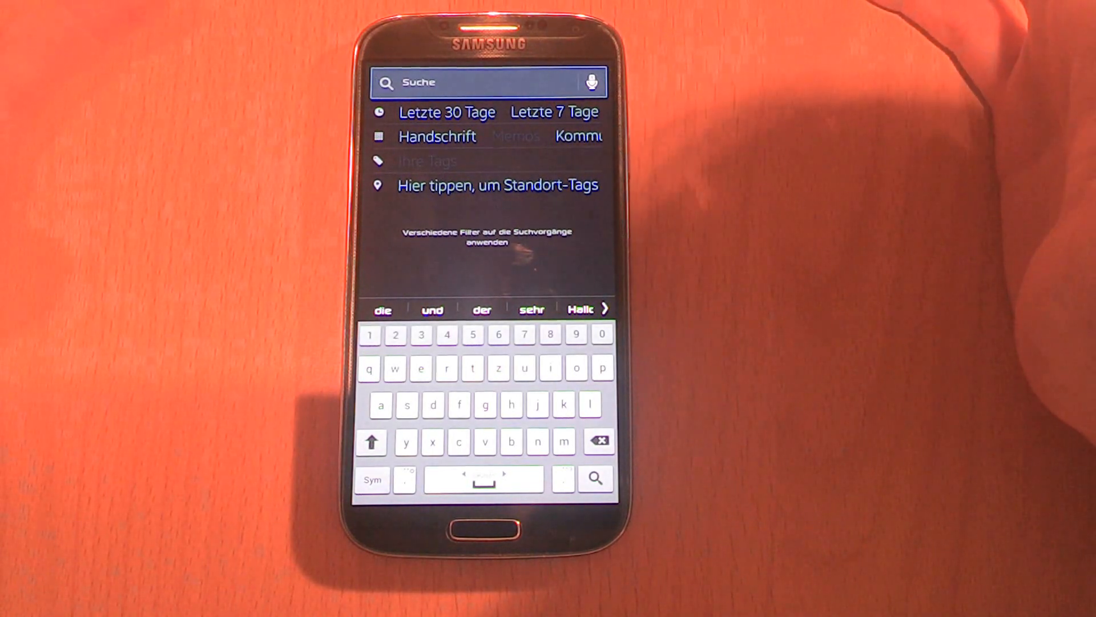
mouse_move(769, 175)
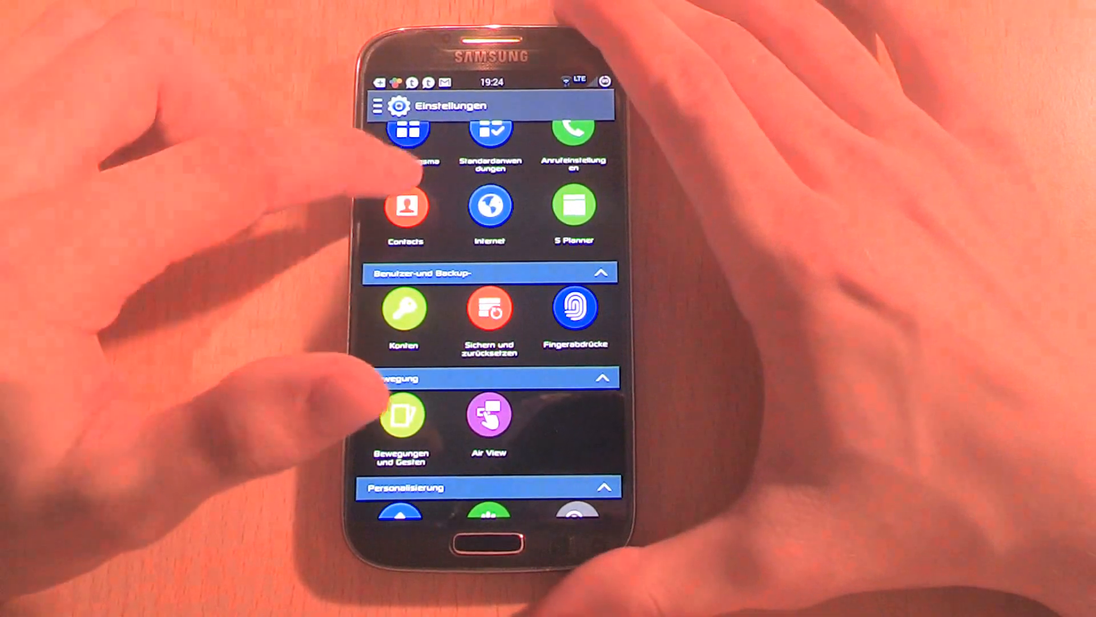
- Scroll through the Settings icon grid, then open the Messages conversation list
scroll(down, 3)
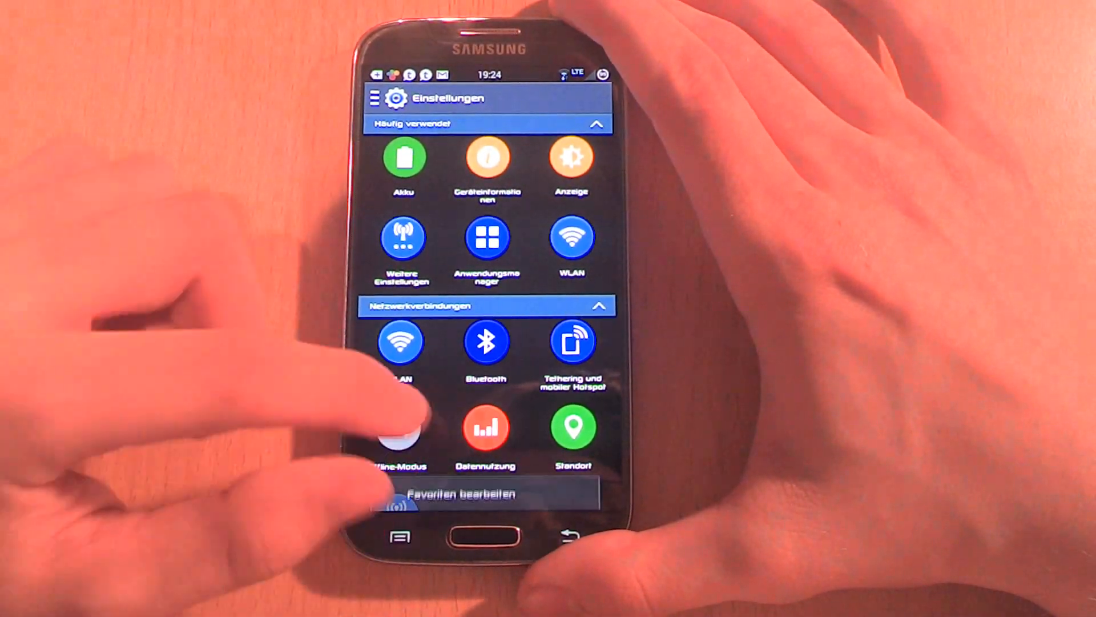
click(463, 495)
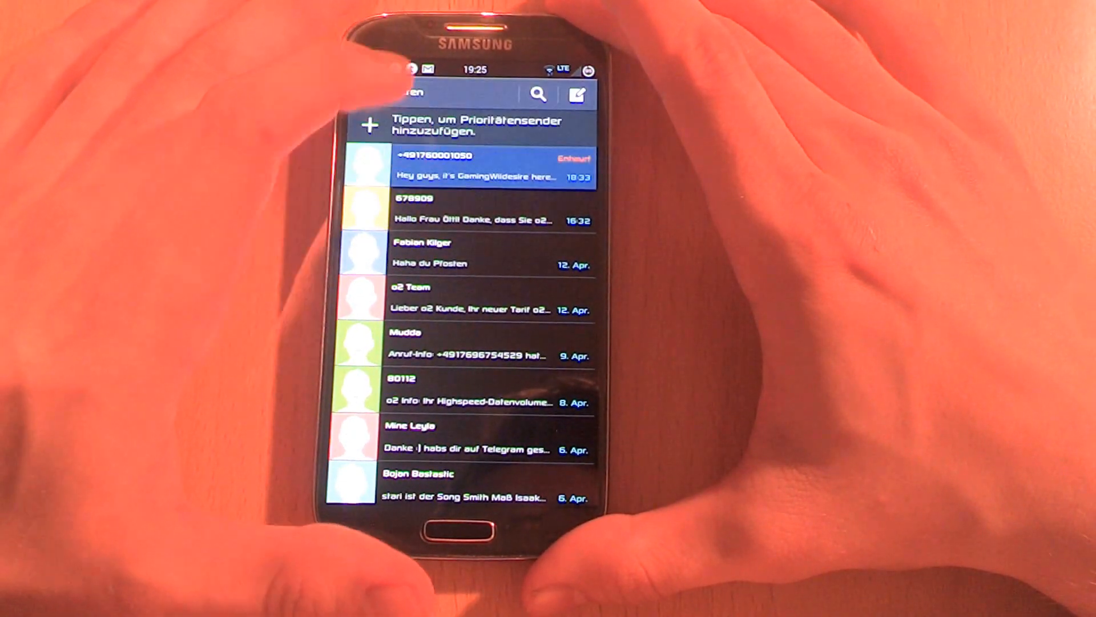
- Open the messaging settings, then a conversation thread to start a reply
click(479, 166)
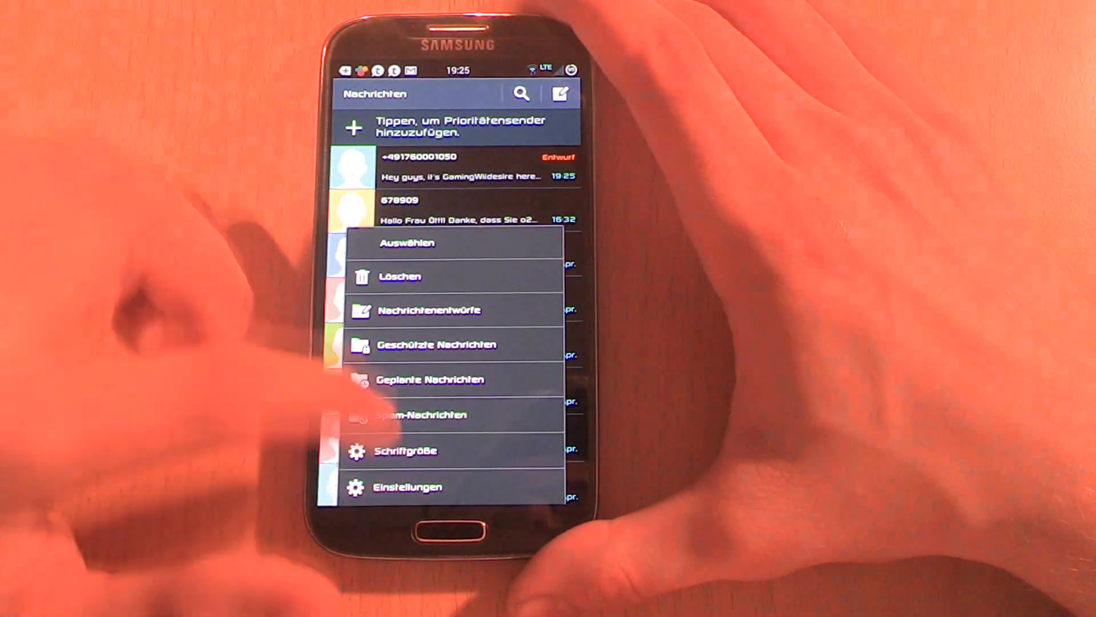
click(407, 486)
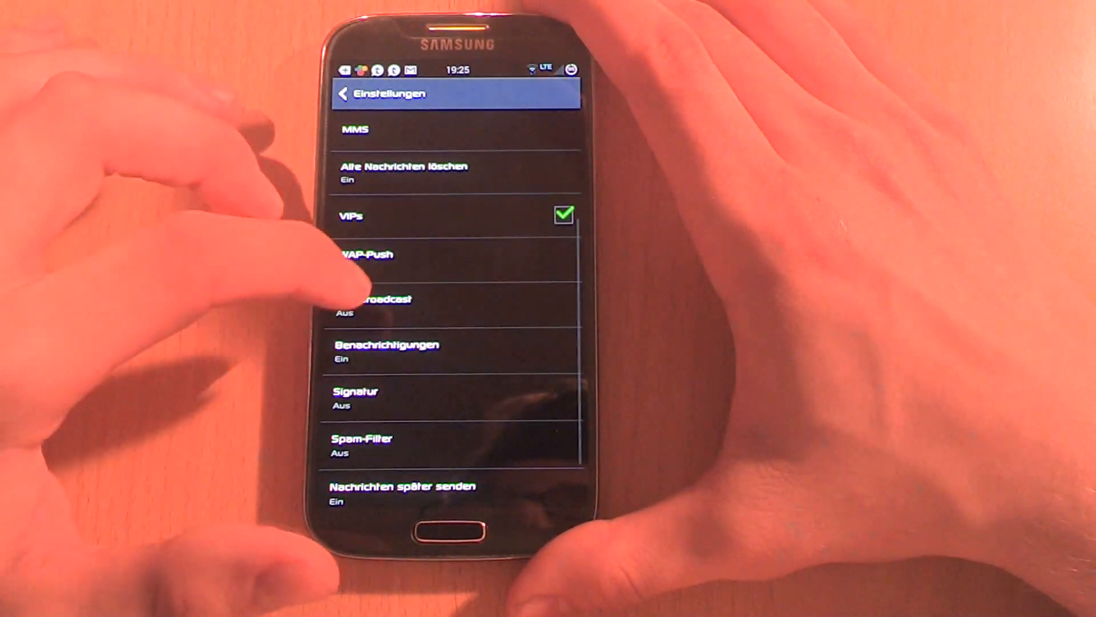
click(387, 349)
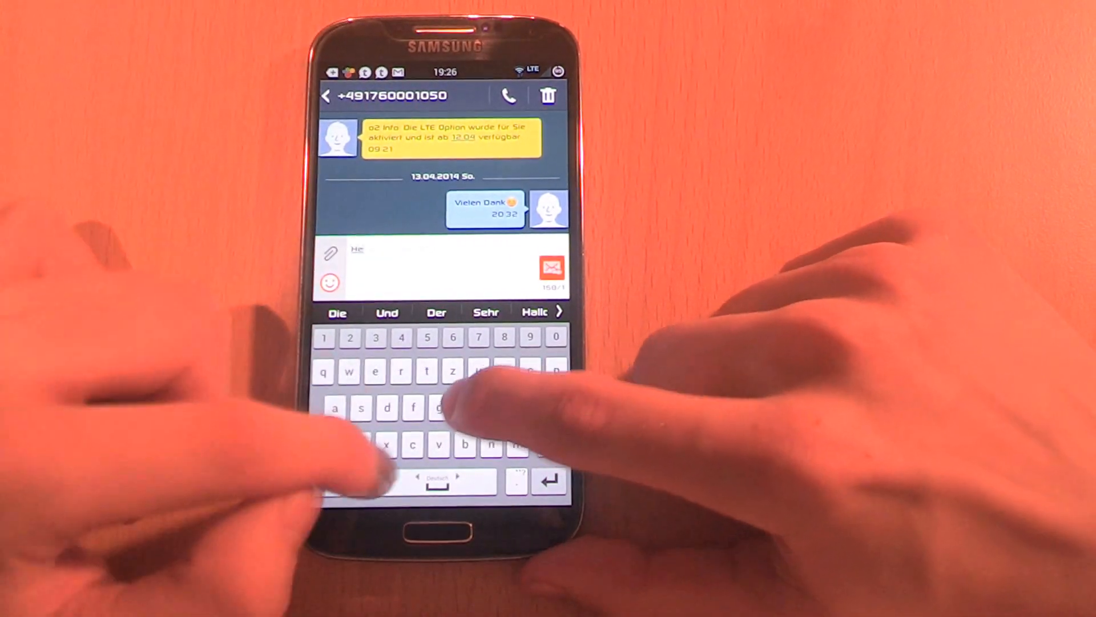
- Type 'Hey guys' into the reply field and erase some characters
text(Hey guys it's GamingWidesire here and)
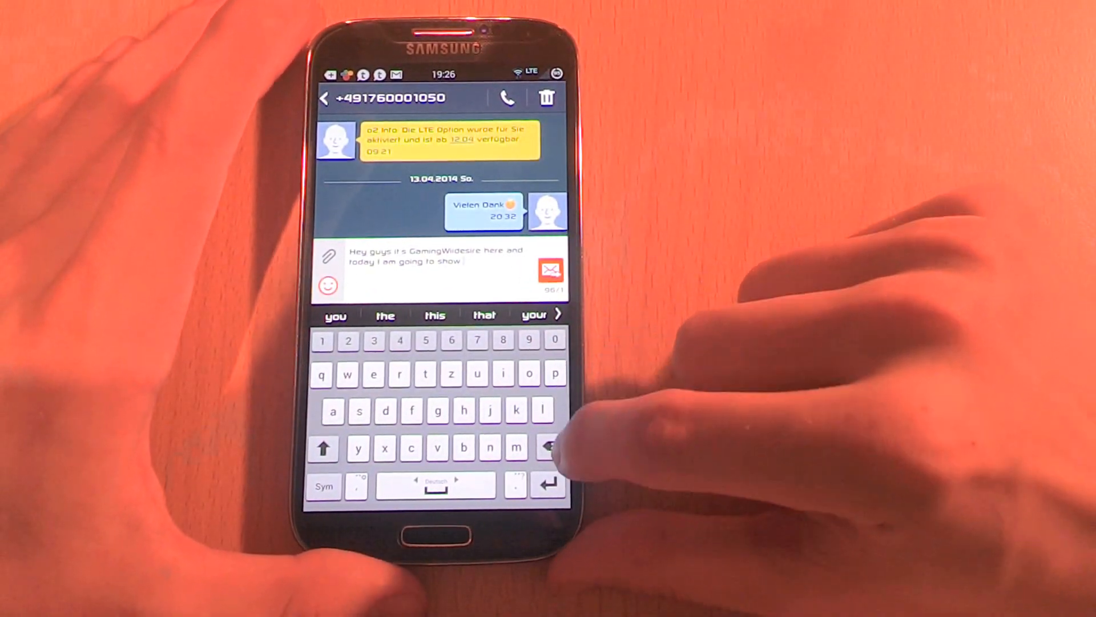
click(548, 448)
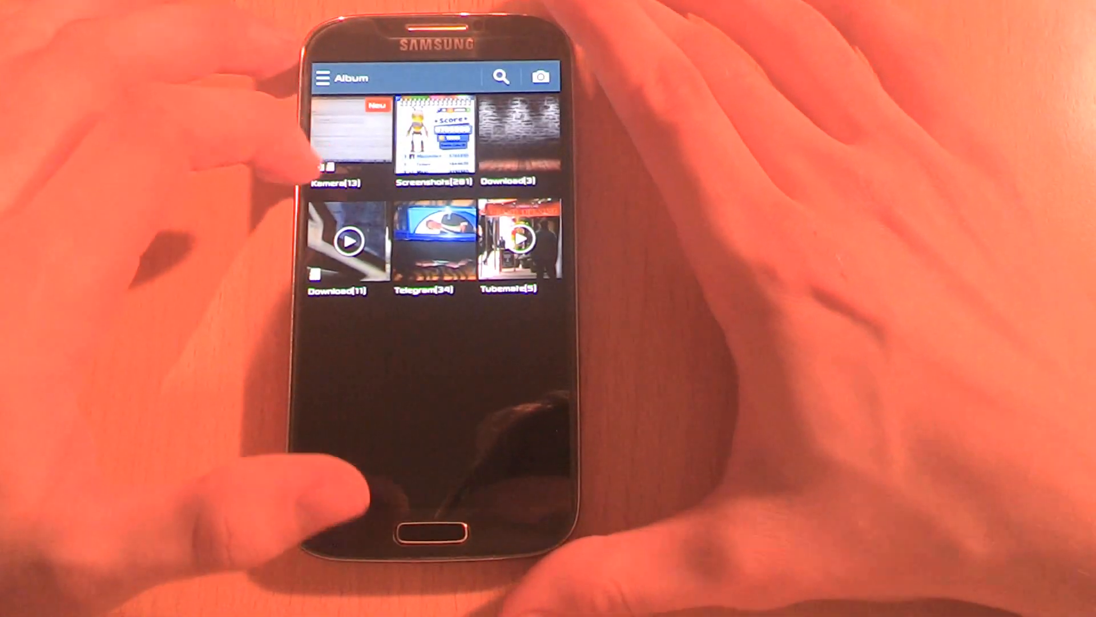
- Open the Gallery's Studio menu listing Fotostudio, Collage-Studio and Video Trimmer
click(323, 77)
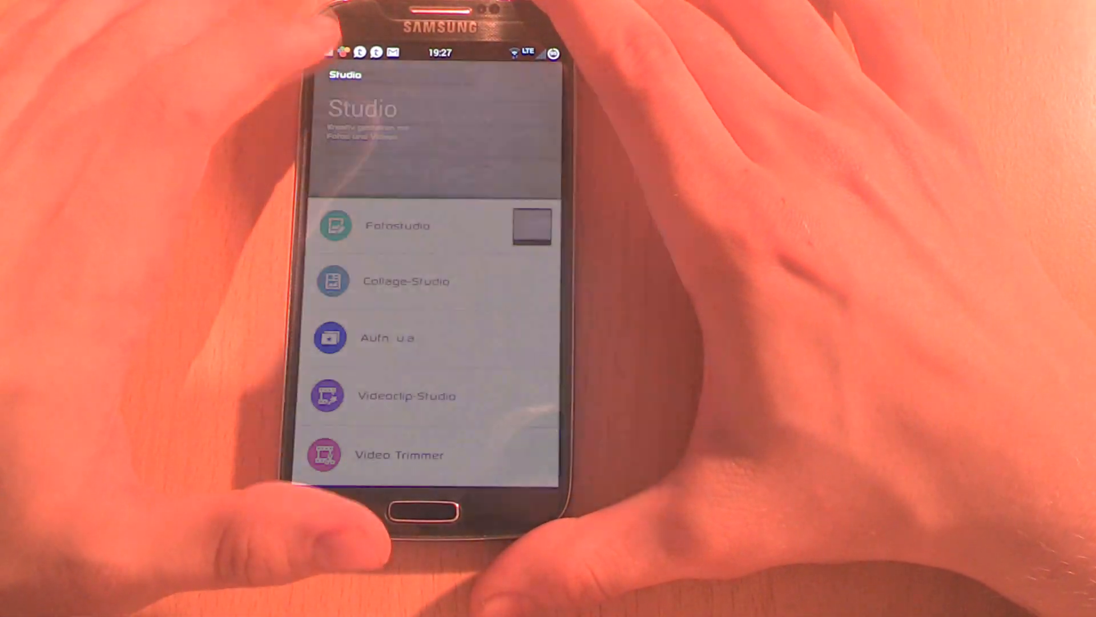
- Leave Studio and return to the Kamera, Screenshots and Download albums
click(398, 225)
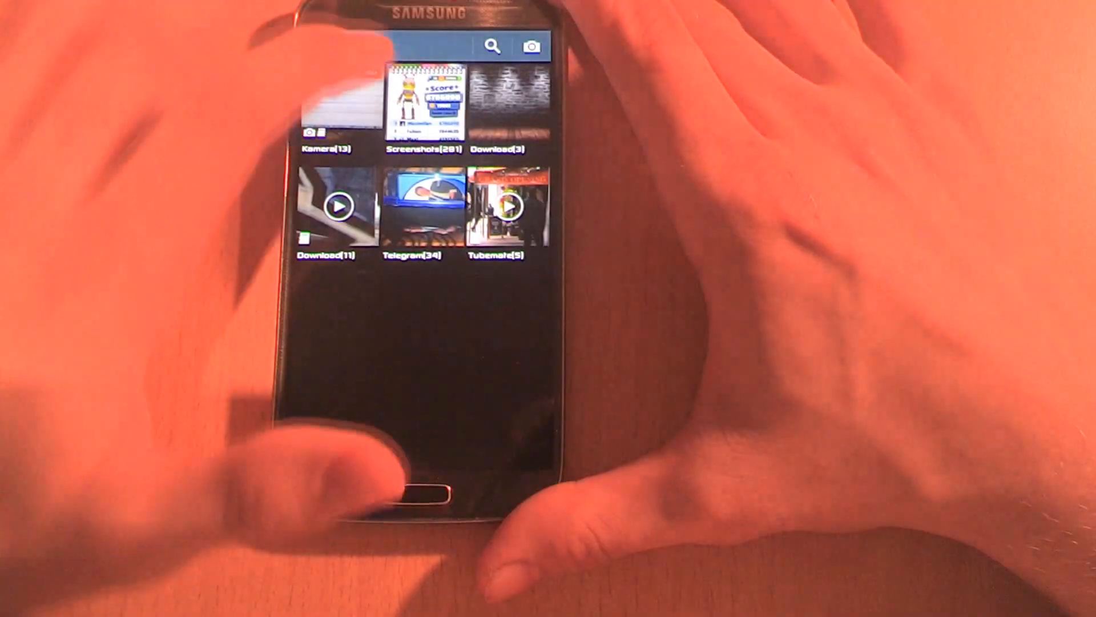
- Open the Screenshots album and select a game score screenshot
click(425, 97)
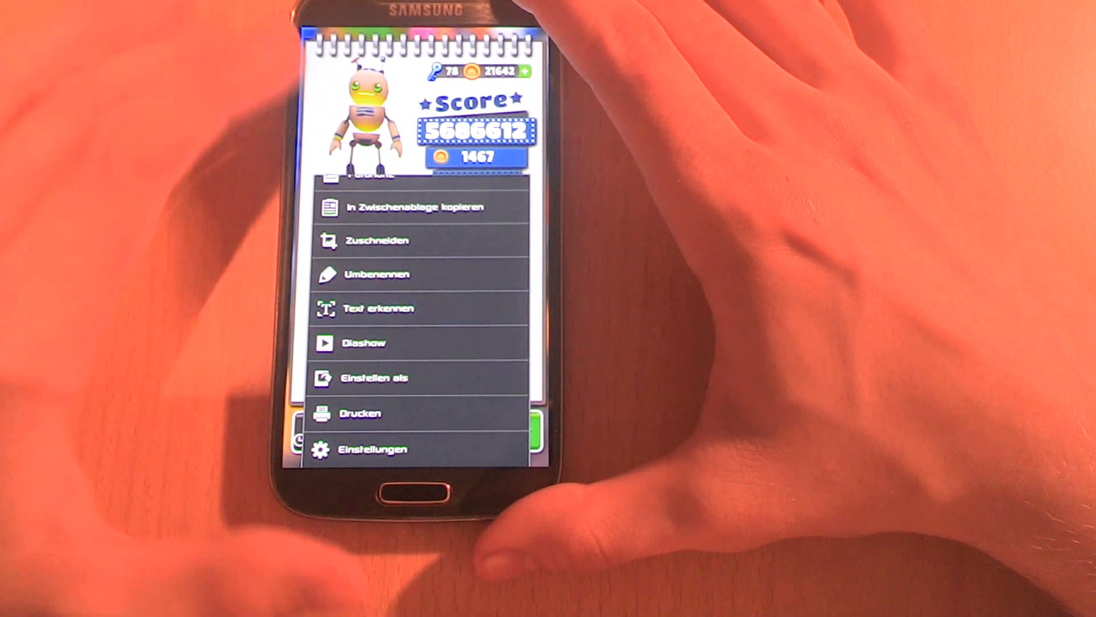
click(378, 308)
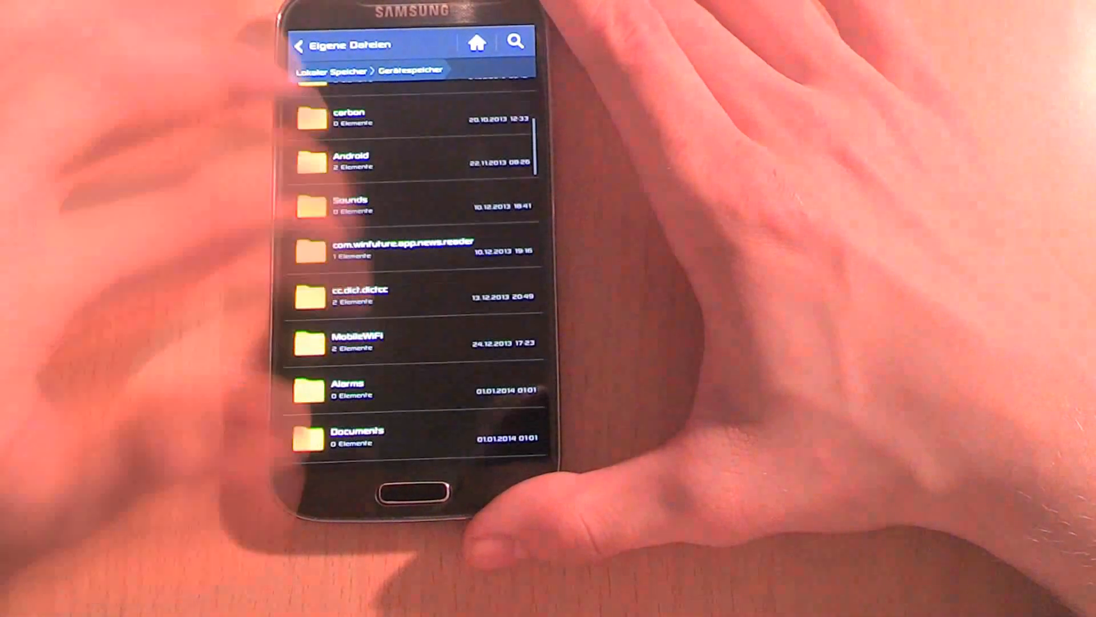
- Scroll the Gerätespeicher folder list past carbon, Android, Sounds, Alarms and Documents
scroll(down, 3)
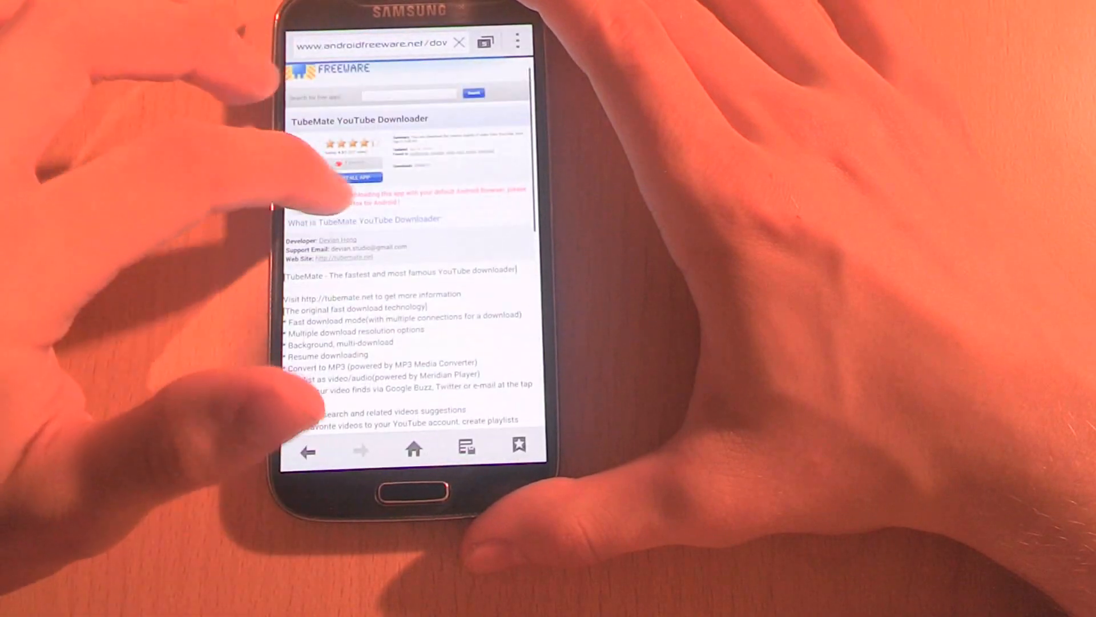
- Scroll down through the TubeMate YouTube Downloader description on androidfreeware.net
scroll(down, 3)
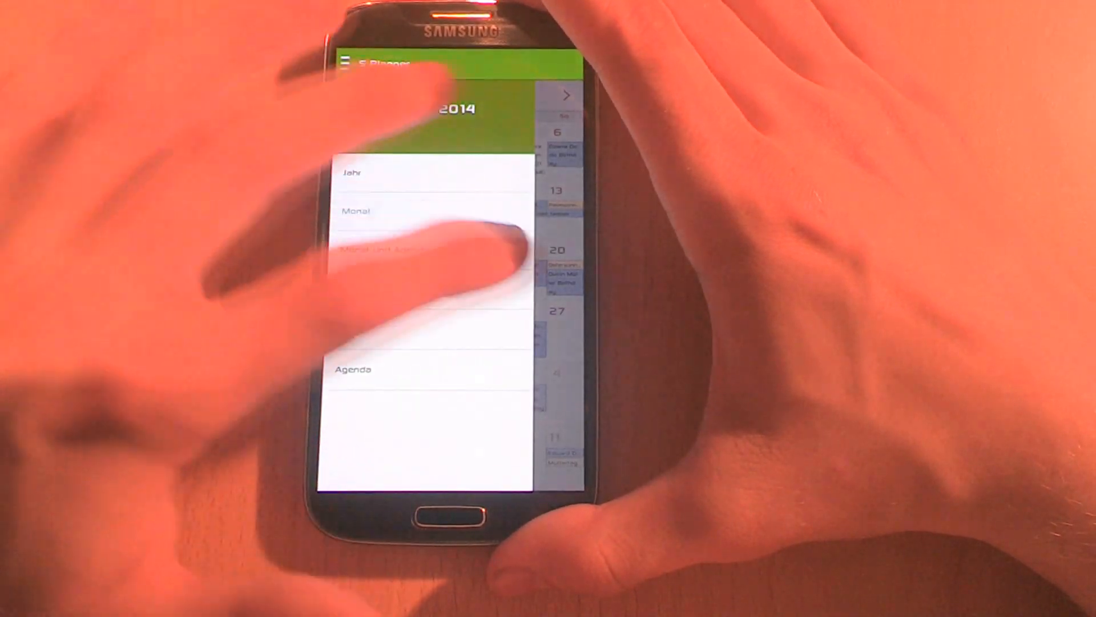
- Open the S Planner view drawer listing Jahr, Monat and Agenda
click(358, 211)
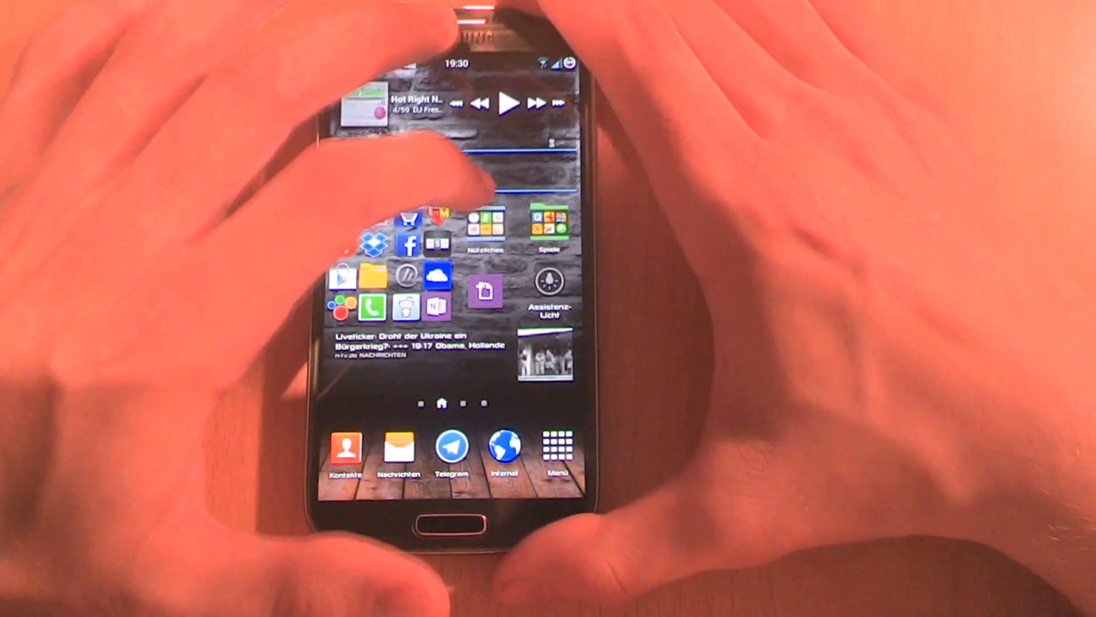
- Launch WatchON from its home screen icon
click(486, 230)
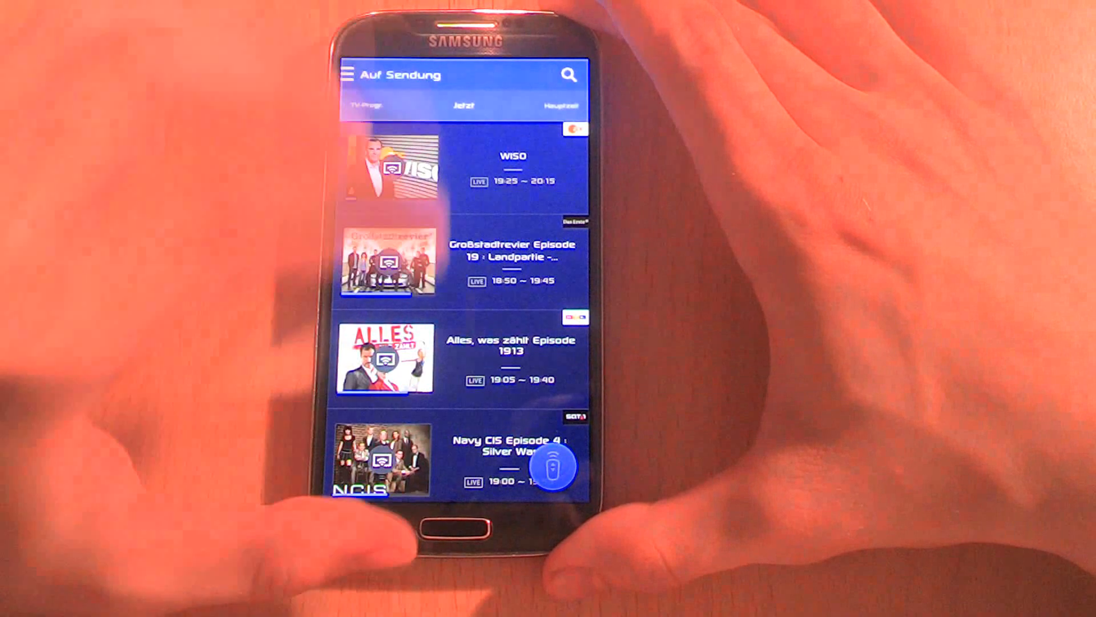
- Show WatchON's 'Jetzt' live programme listings under Auf Sendung
click(554, 467)
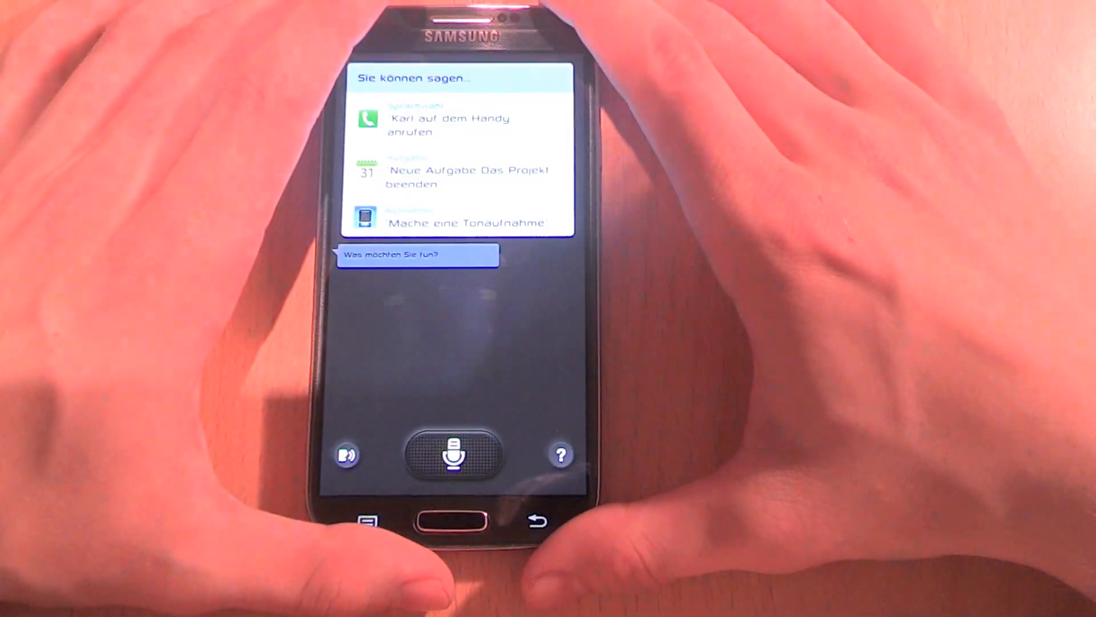
- Start S Voice listening with the microphone button, then end the voice input
click(455, 454)
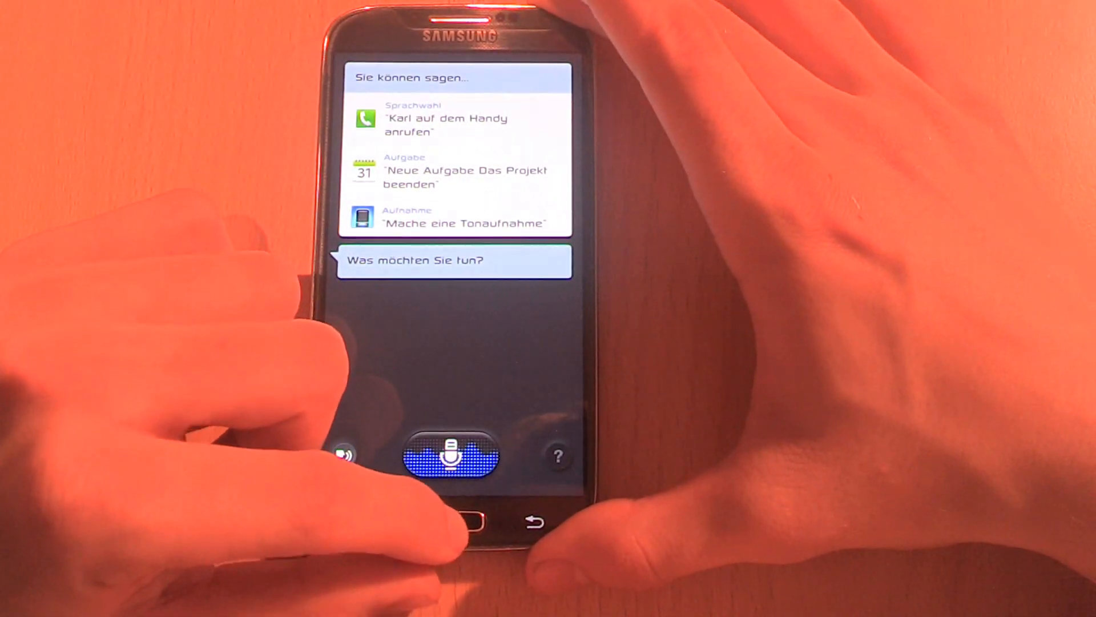
click(459, 519)
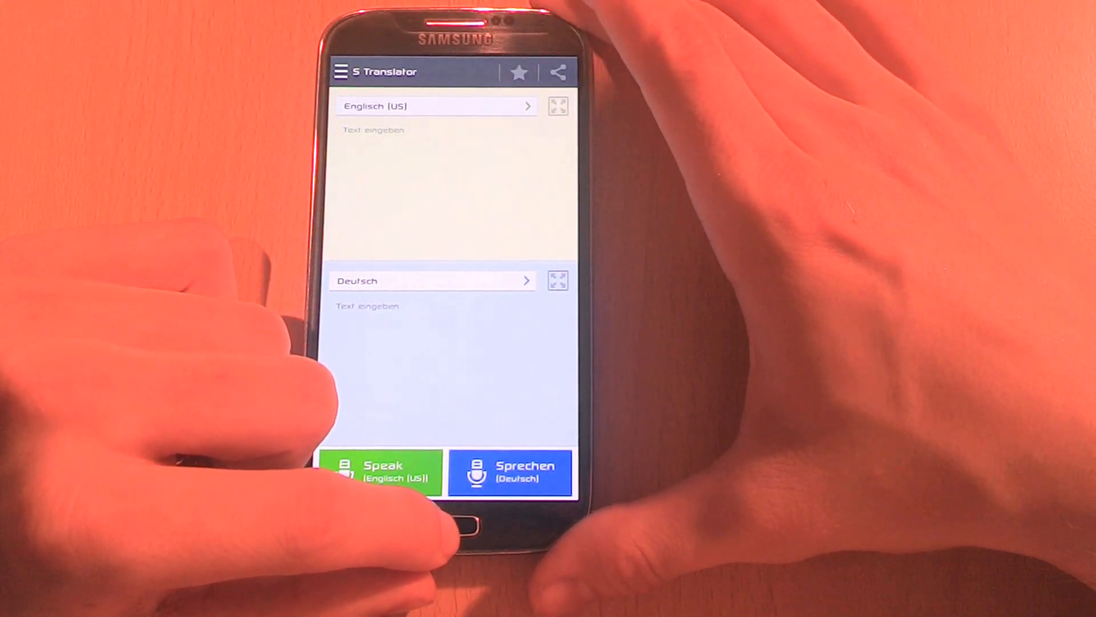
- Bring up S Translator with Englisch (US) as source and Deutsch as target
click(470, 520)
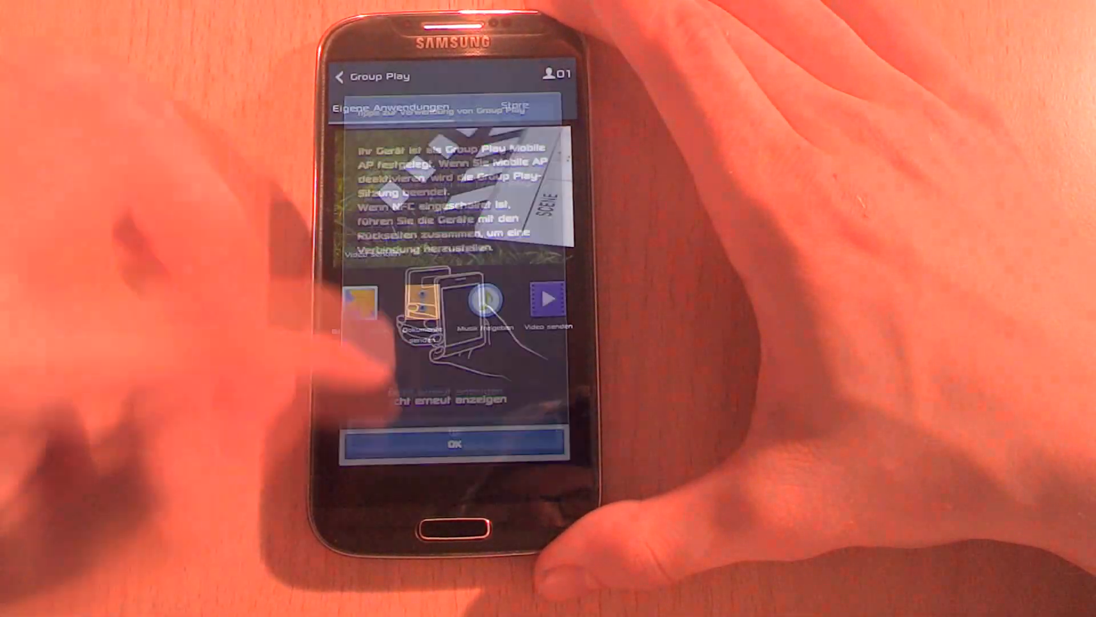
- Dismiss the Group Play tips and browse the Store's games like Multi Air Hockey
click(455, 445)
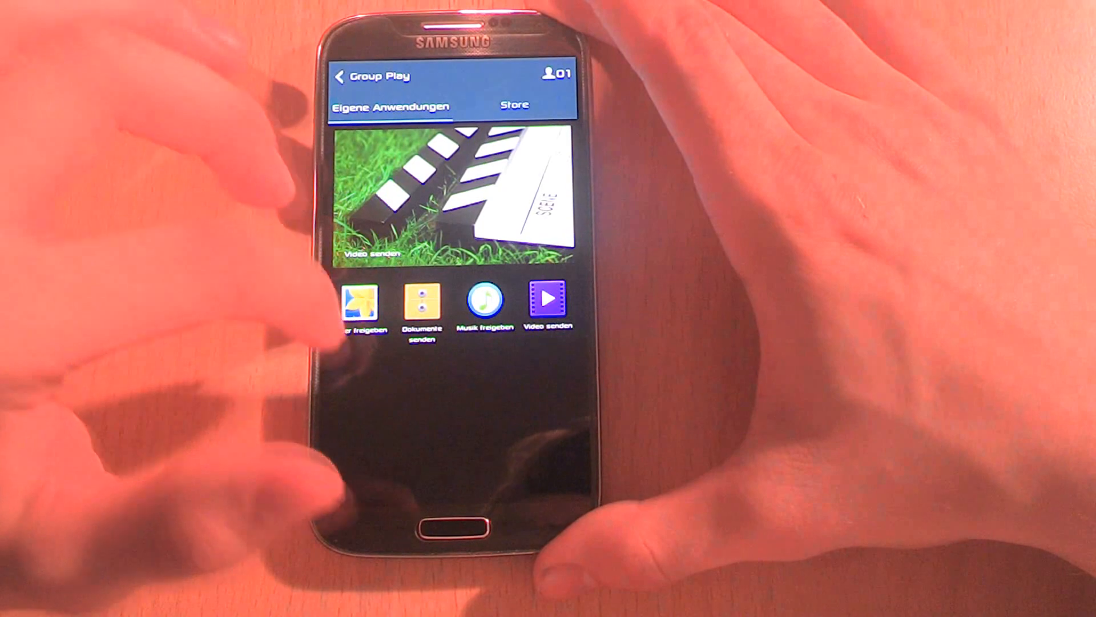
click(514, 104)
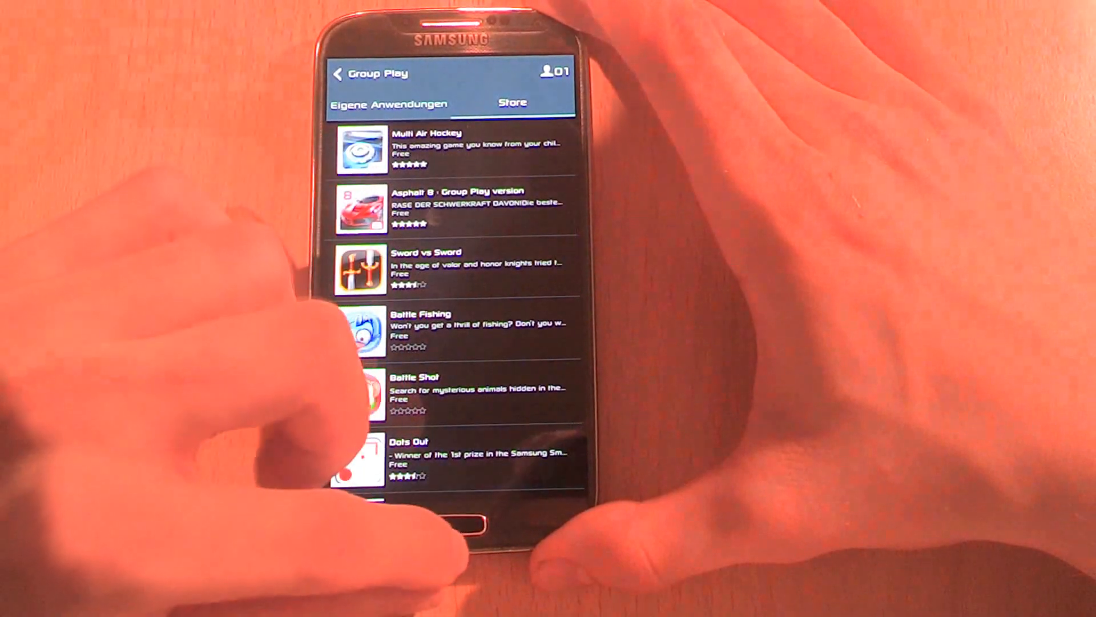
click(449, 521)
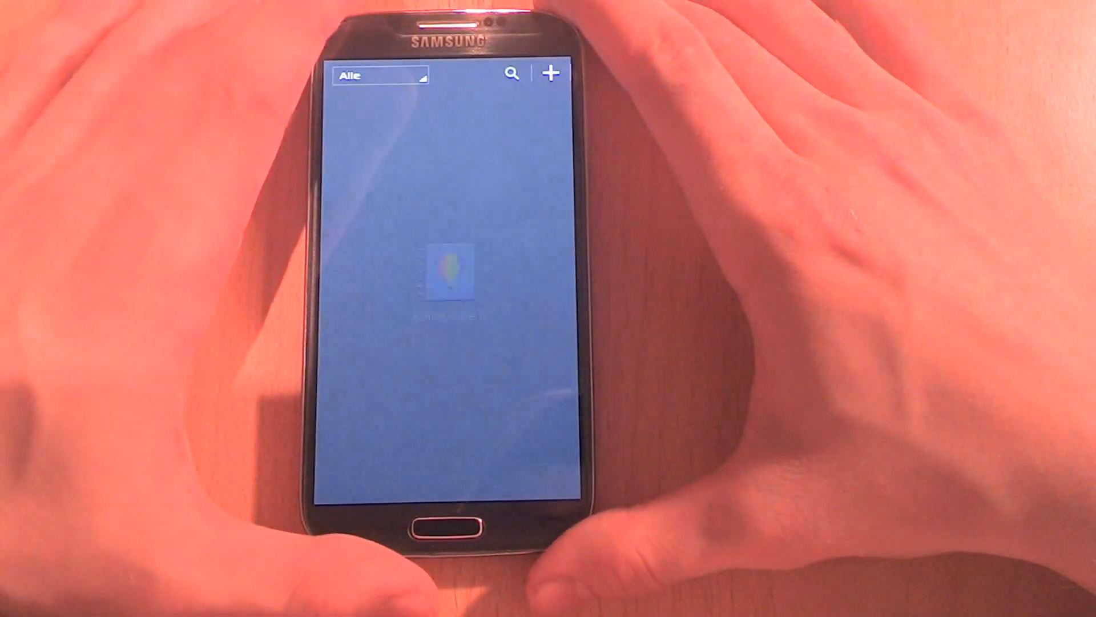
- Create a new story album from three screenshots with the Buntstift-Stil theme
click(551, 72)
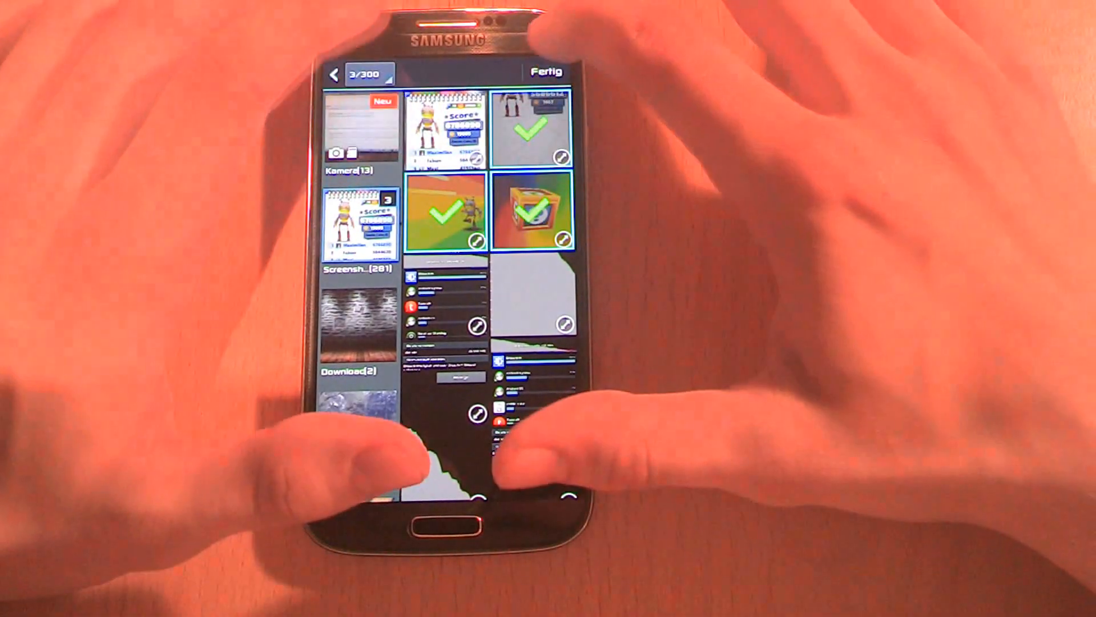
click(546, 71)
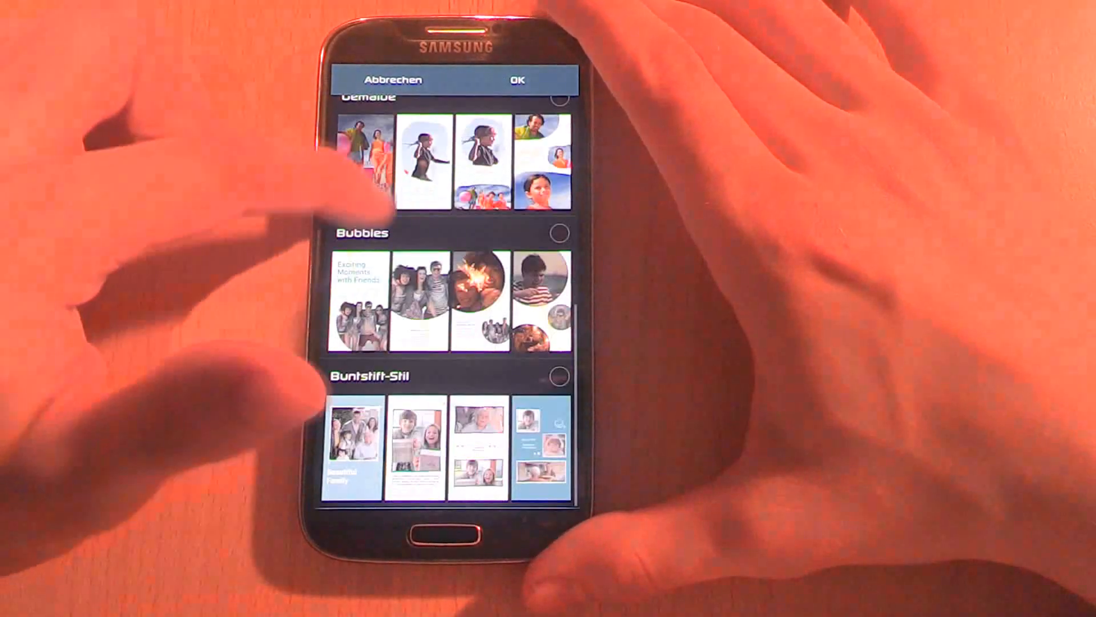
click(559, 376)
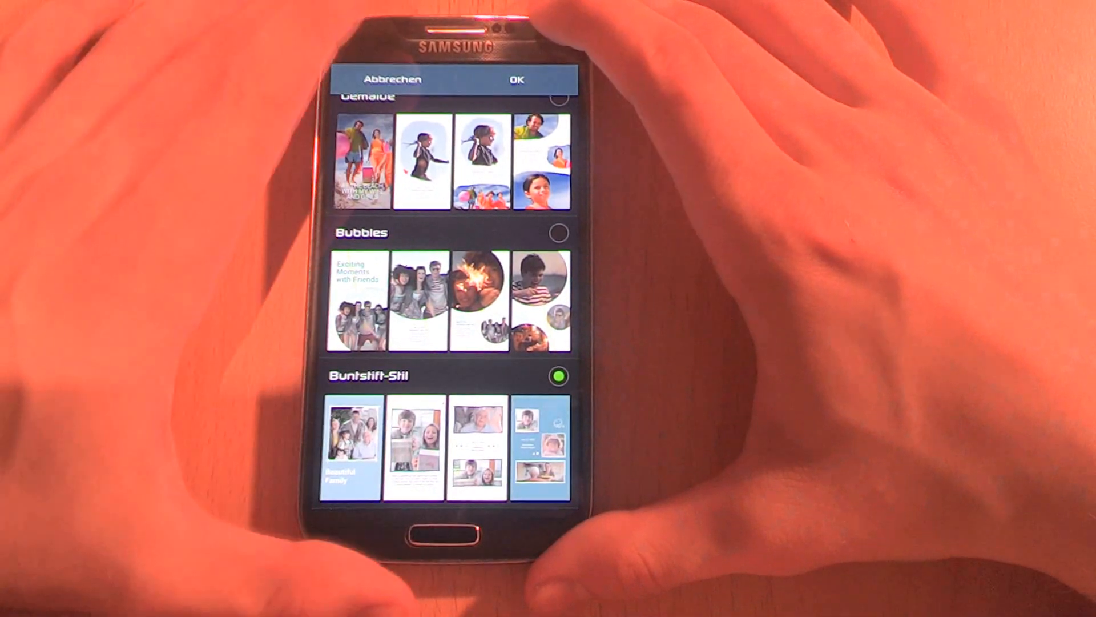
click(516, 80)
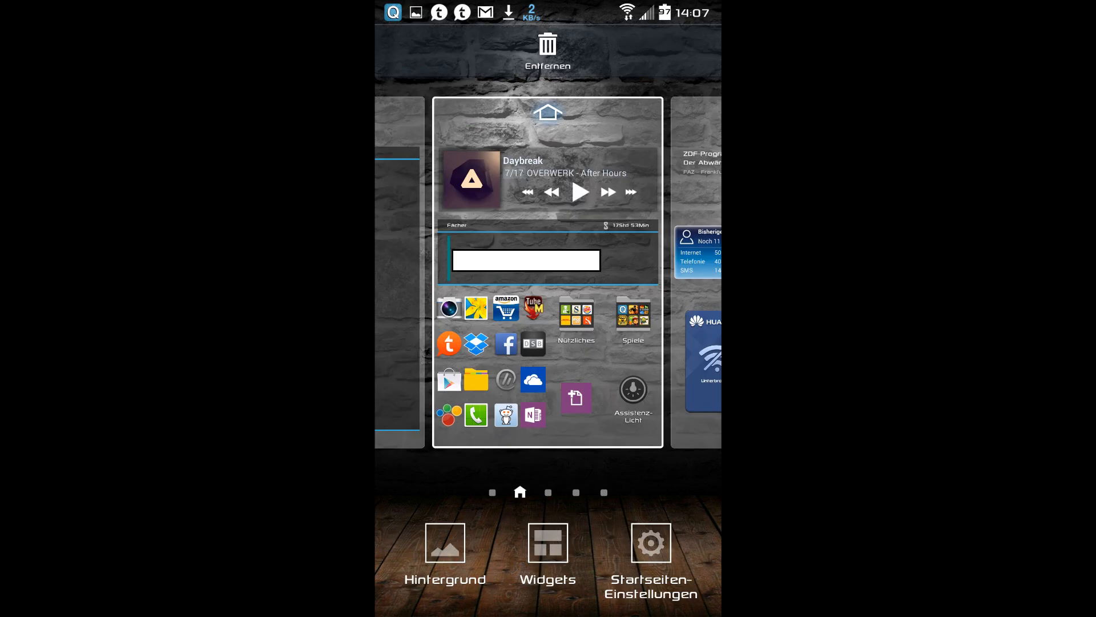
- Open Startseiten-Einstellungen from the home screen edit mode
click(651, 559)
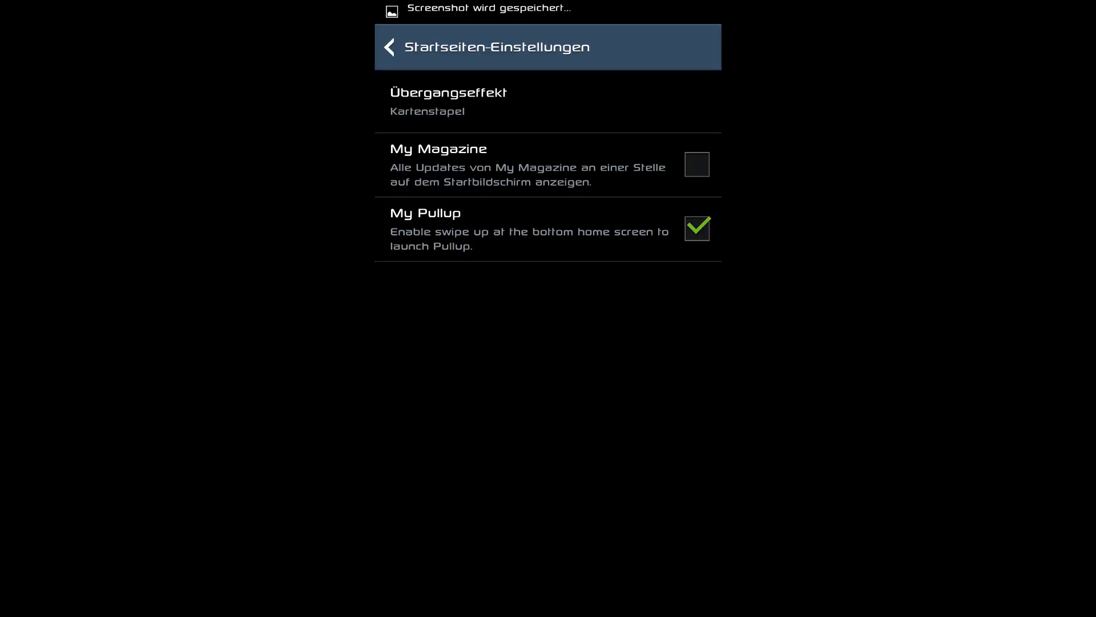
click(389, 47)
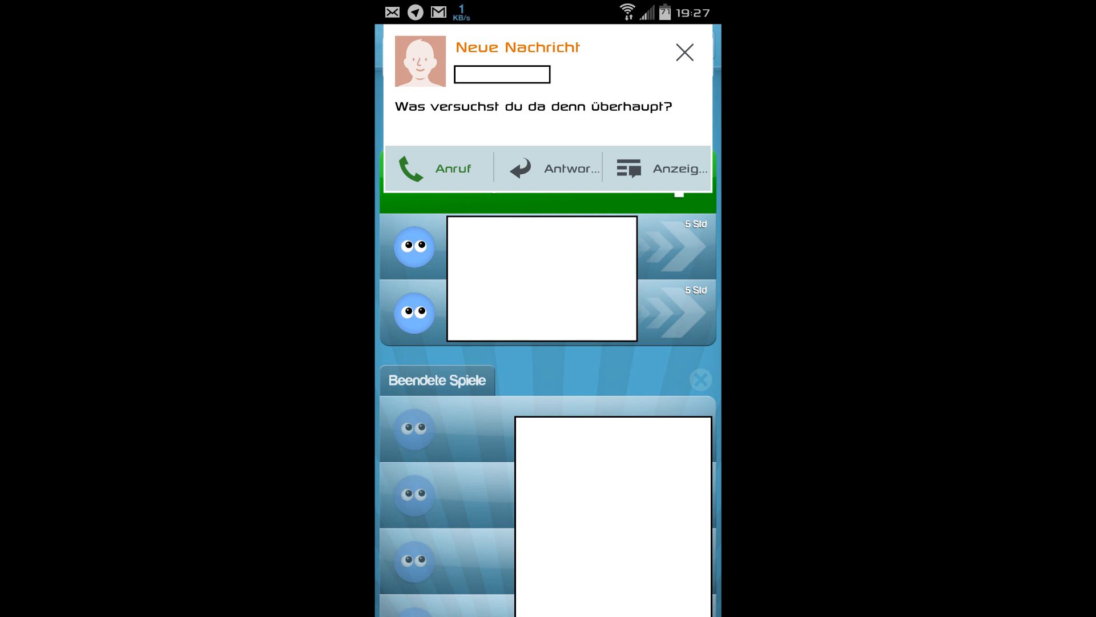
- Set the Gallery's Anzeigetyp to Album, grouping Kamera, Screenshots and Download
click(660, 168)
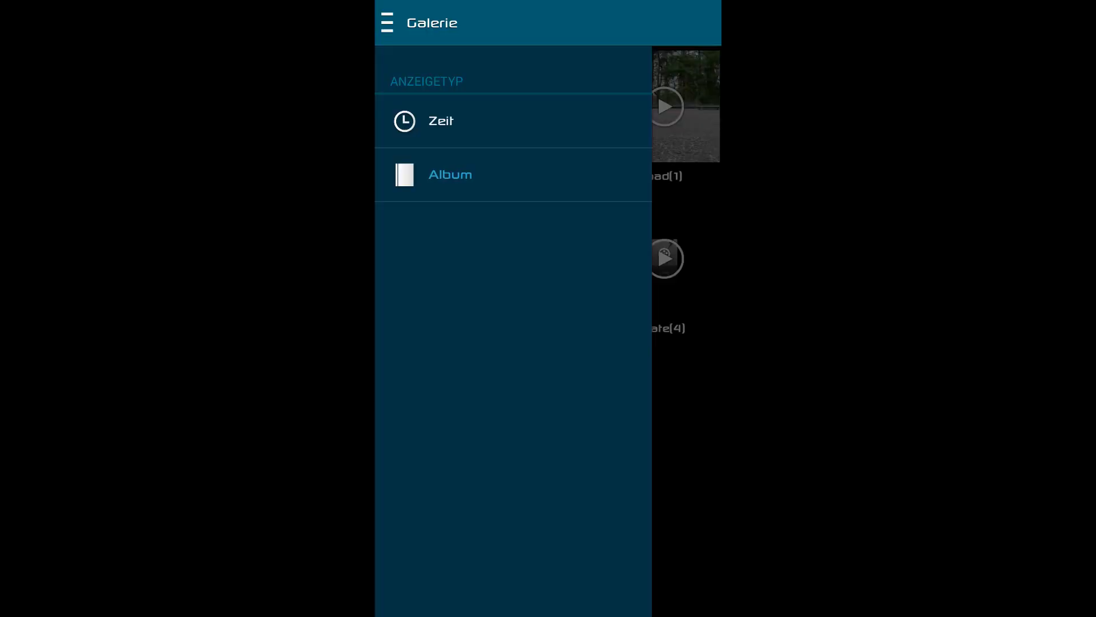
click(450, 175)
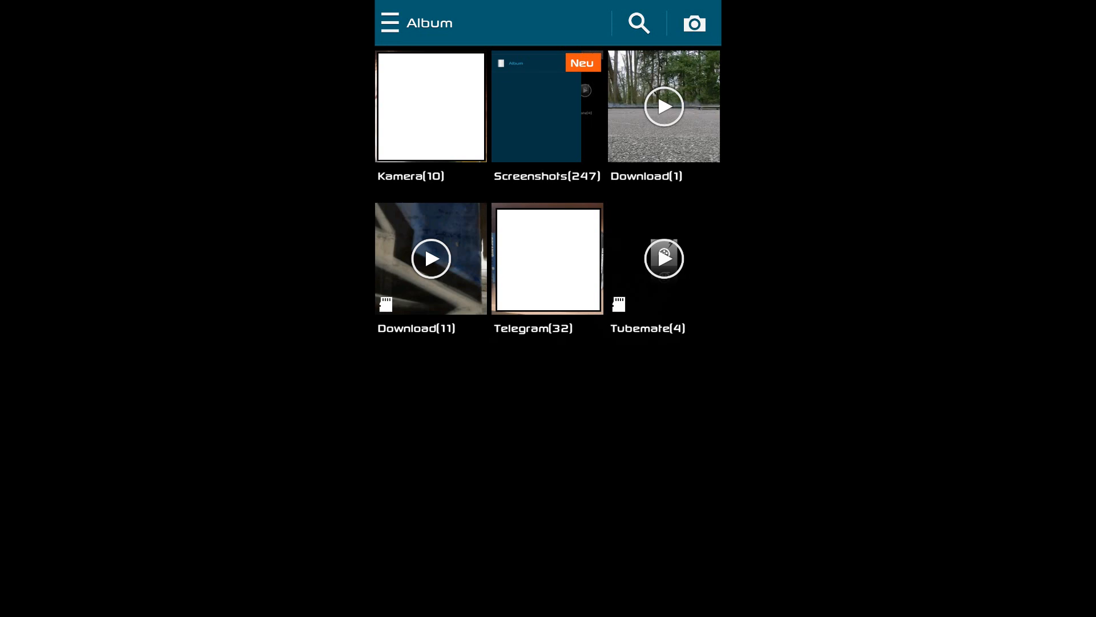
click(548, 258)
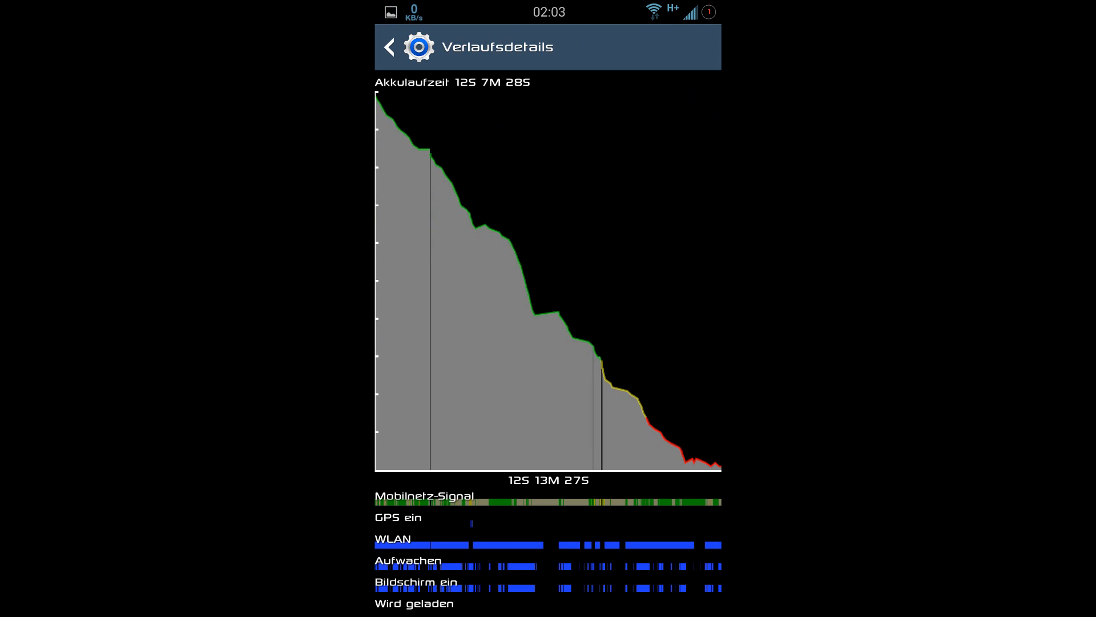
- Return from the battery history details to the usage list (screen 48%, Android System 14%)
click(389, 47)
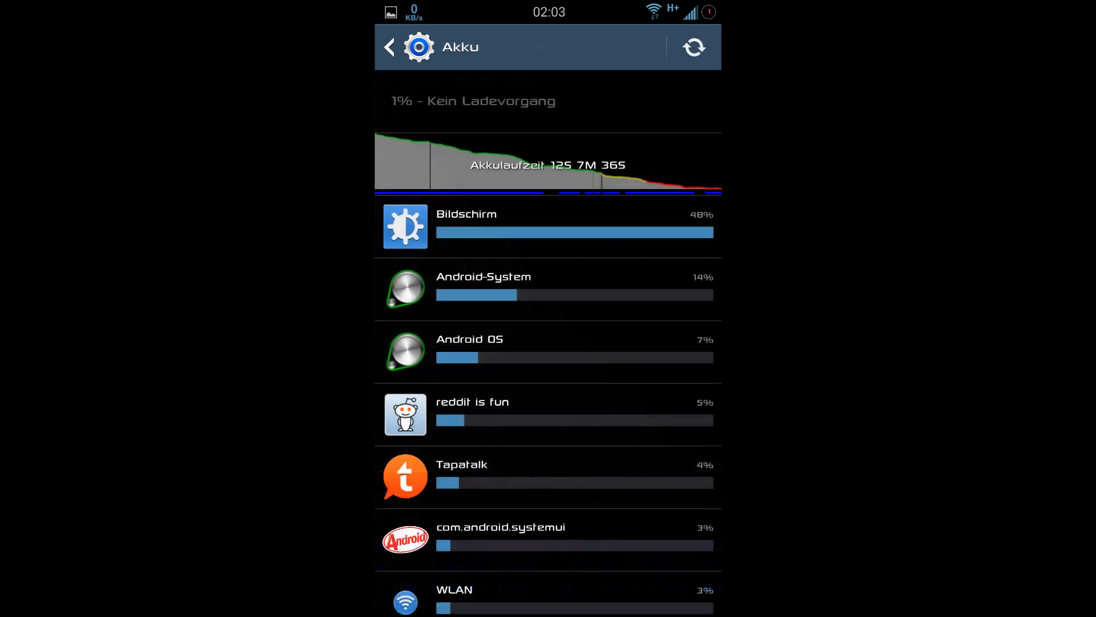